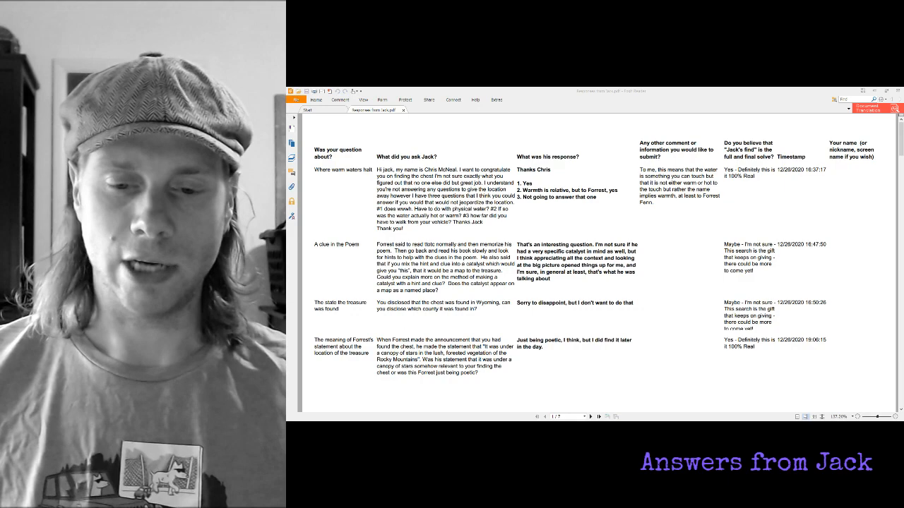
scroll("down", 3)
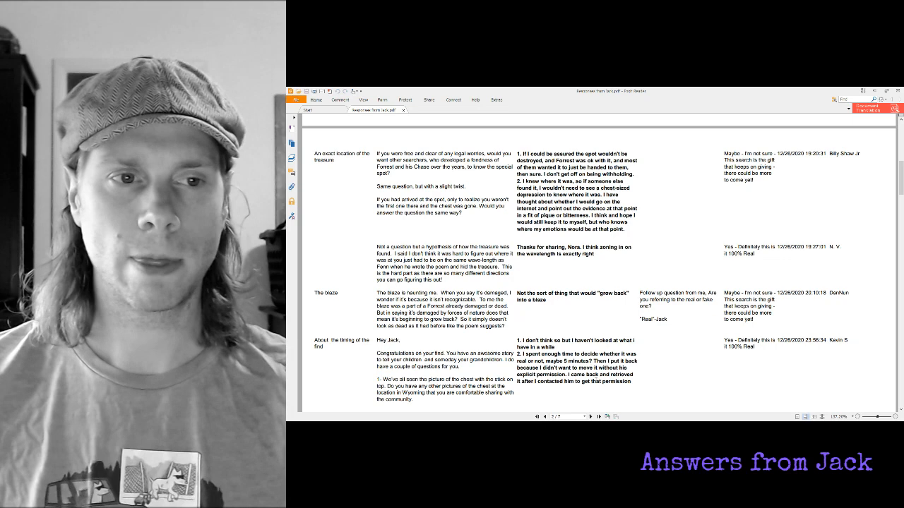
scroll("down", 3)
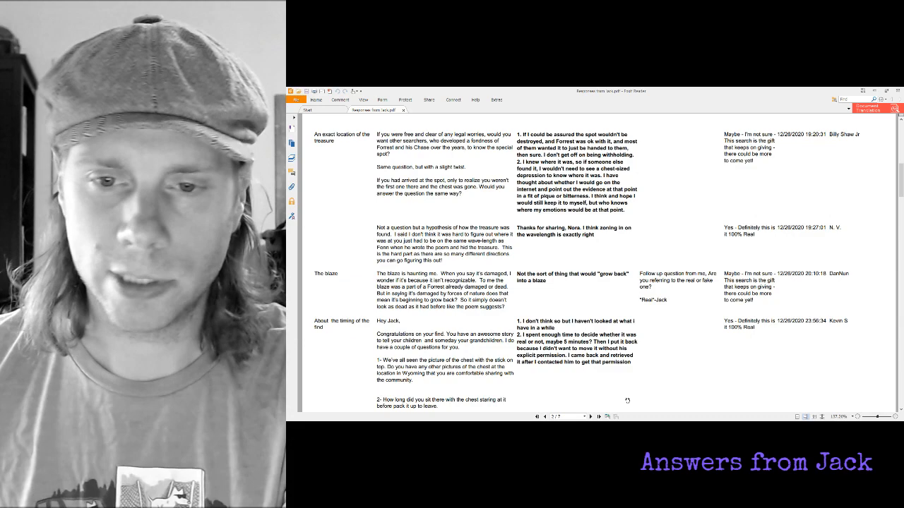
scroll("down", 3)
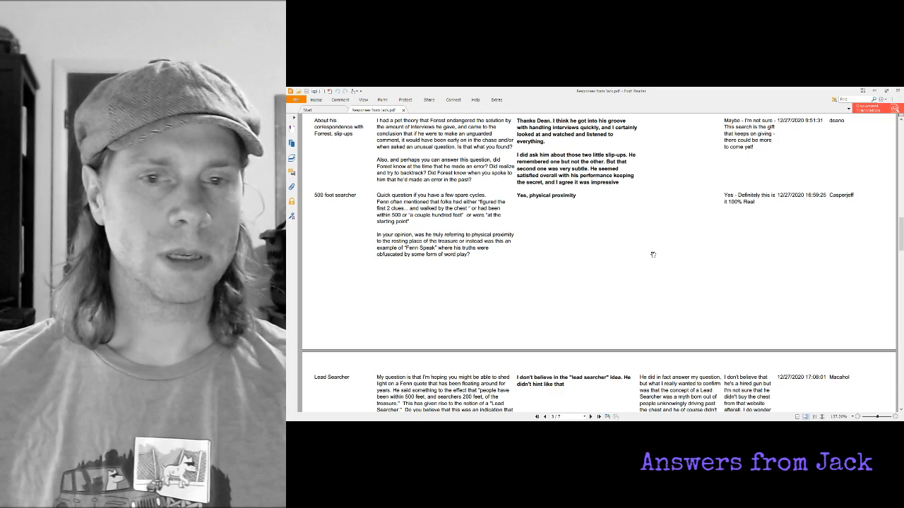
scroll("down", 3)
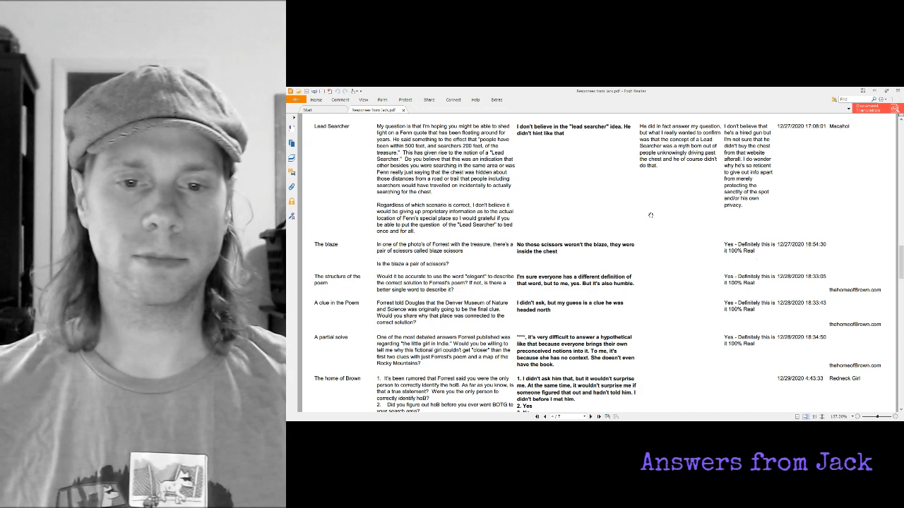
scroll("down", 3)
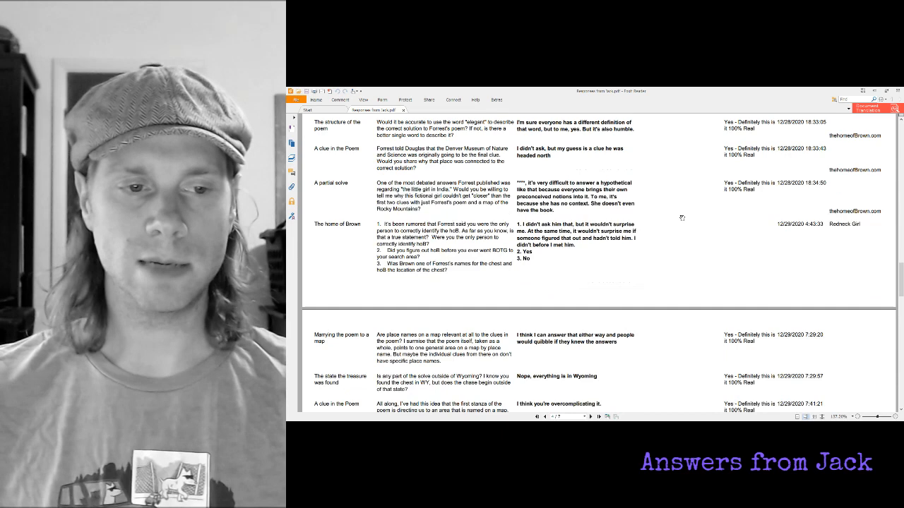
scroll("down", 3)
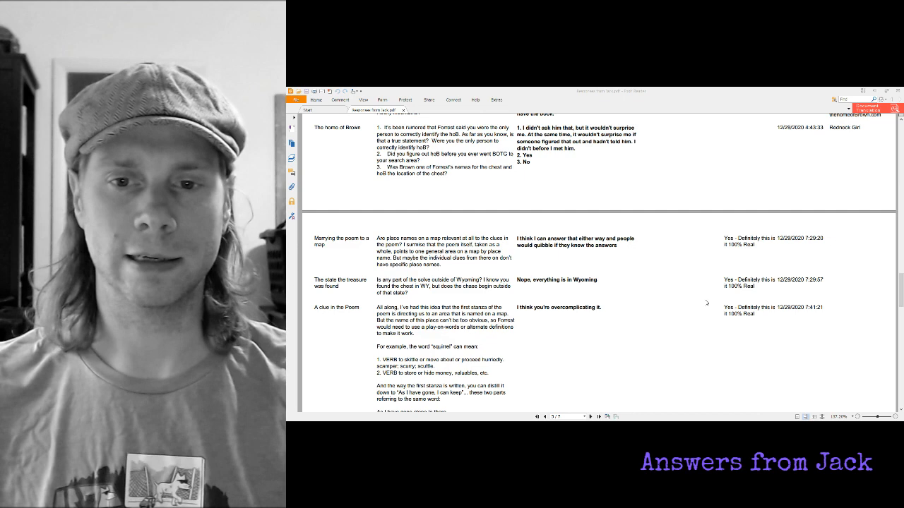
scroll("down", 3)
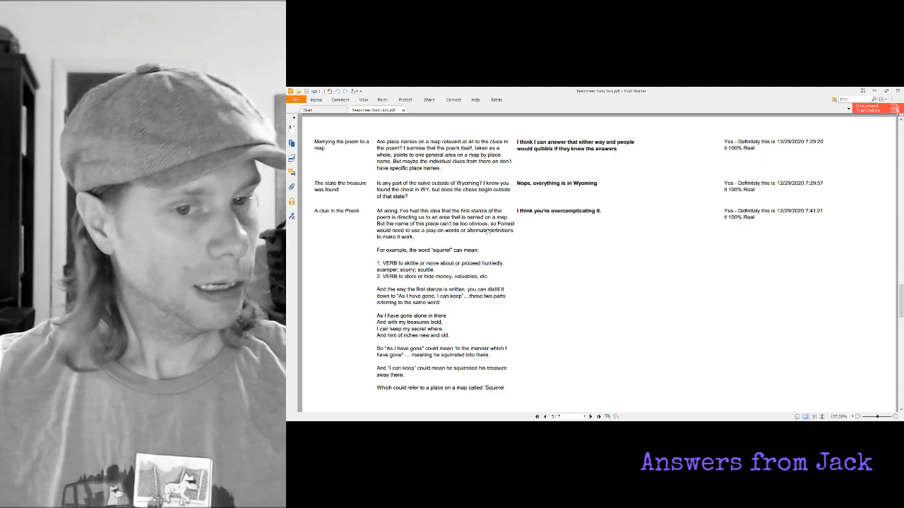
scroll("down", 3)
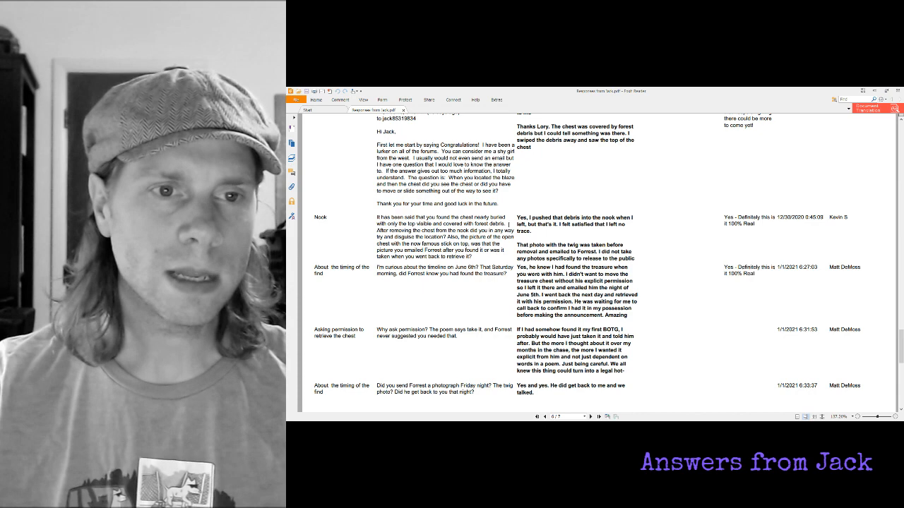
scroll("down", 3)
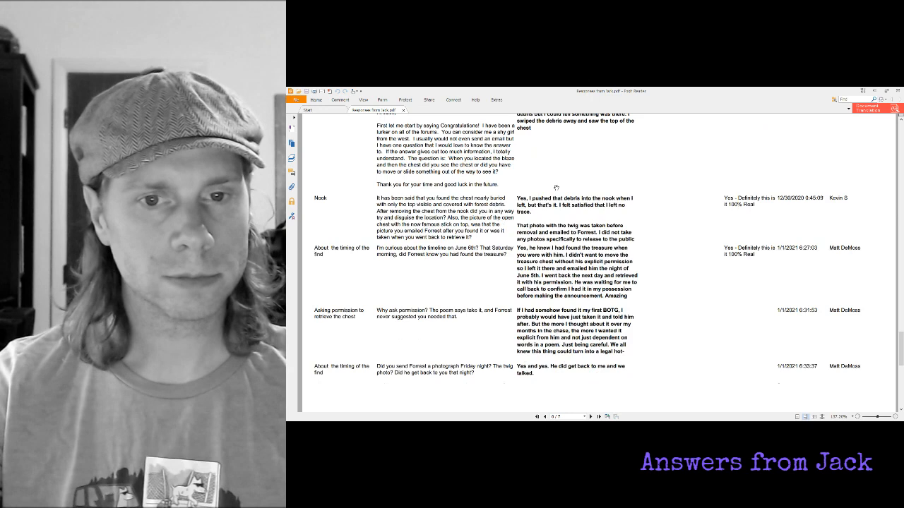
scroll("down", 3)
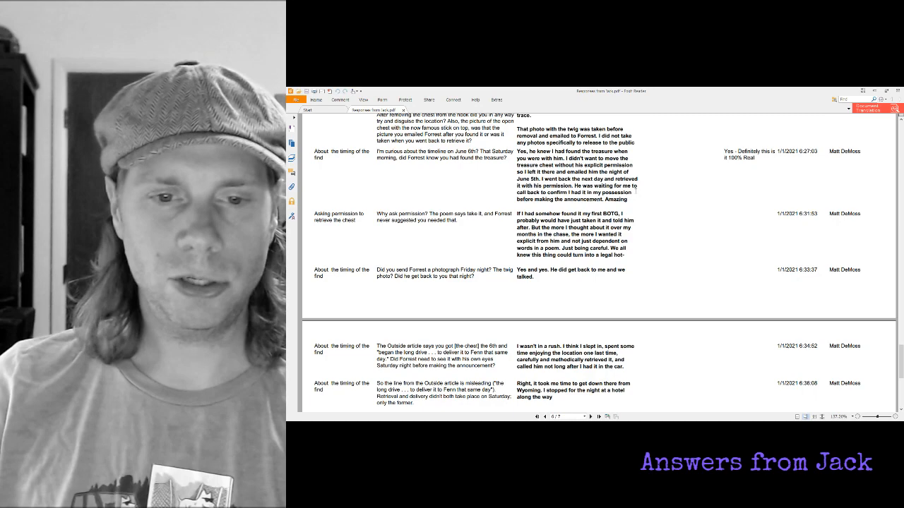
scroll("down", 3)
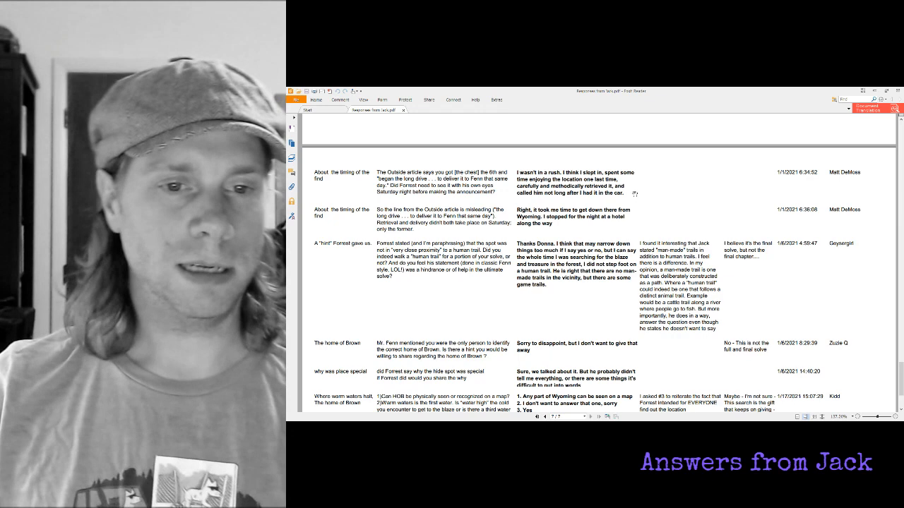
scroll("down", 3)
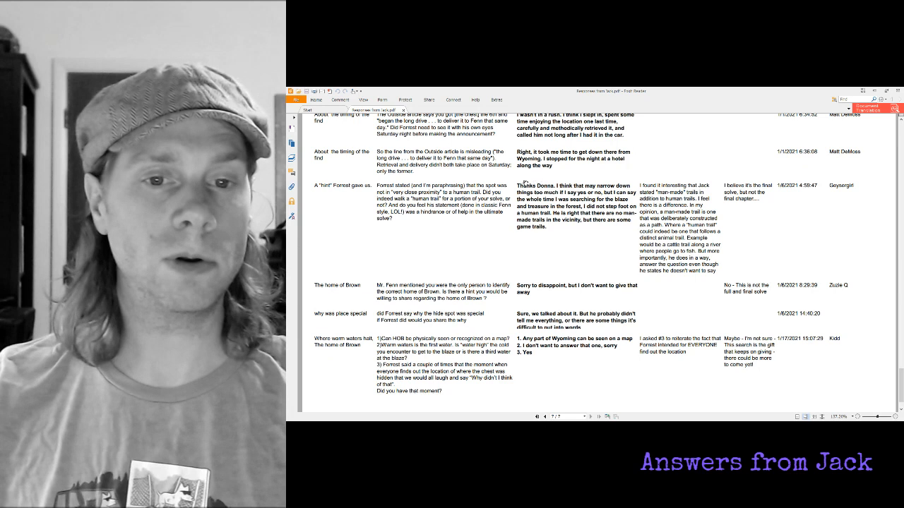